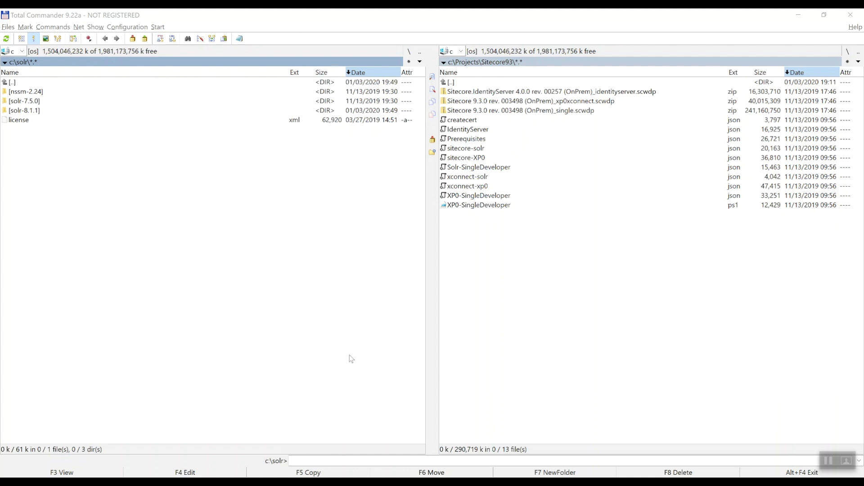
pyautogui.moveTo(687, 292)
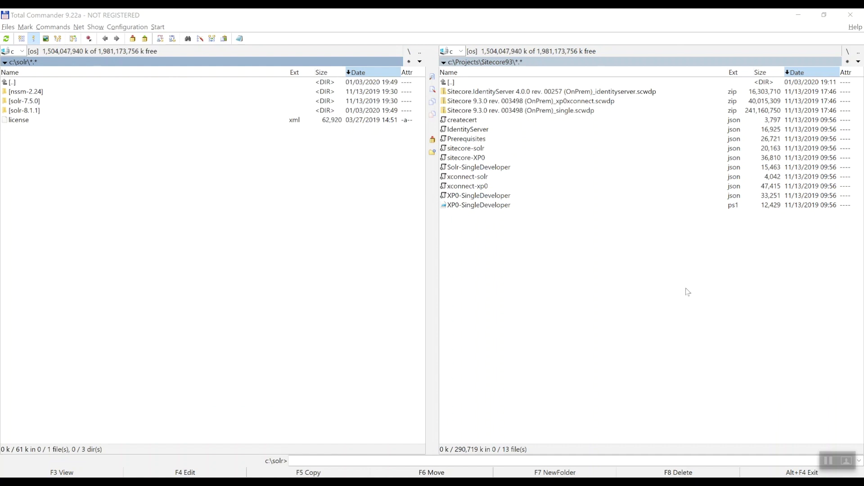
pyautogui.moveTo(681, 295)
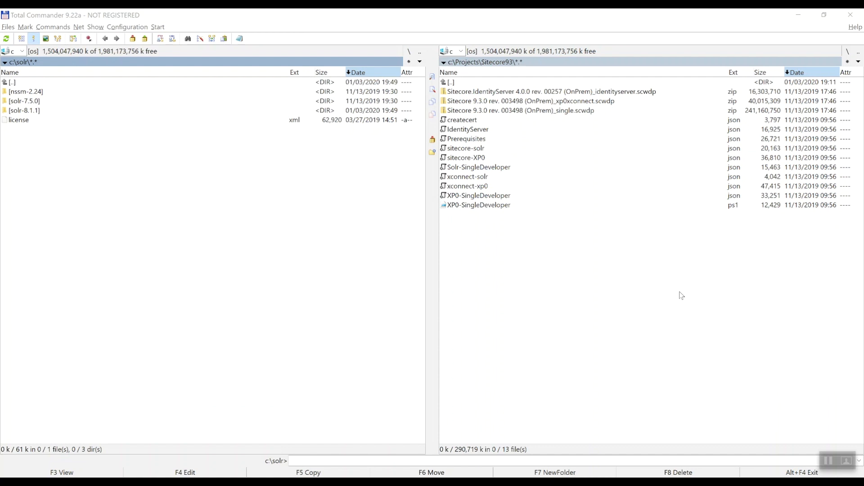
# Copy license.xml from c:\solr into c:\Projects\Sitecore93 alongside the install packages
pyautogui.click(18, 120)
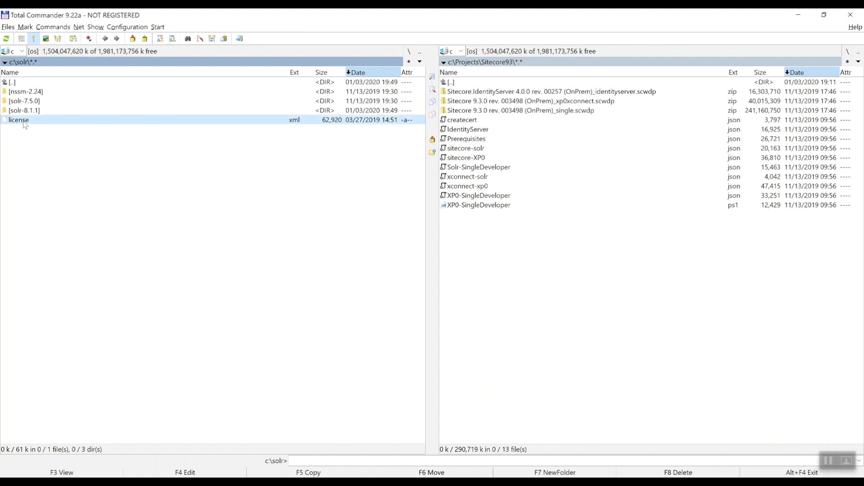
pyautogui.press('F5')
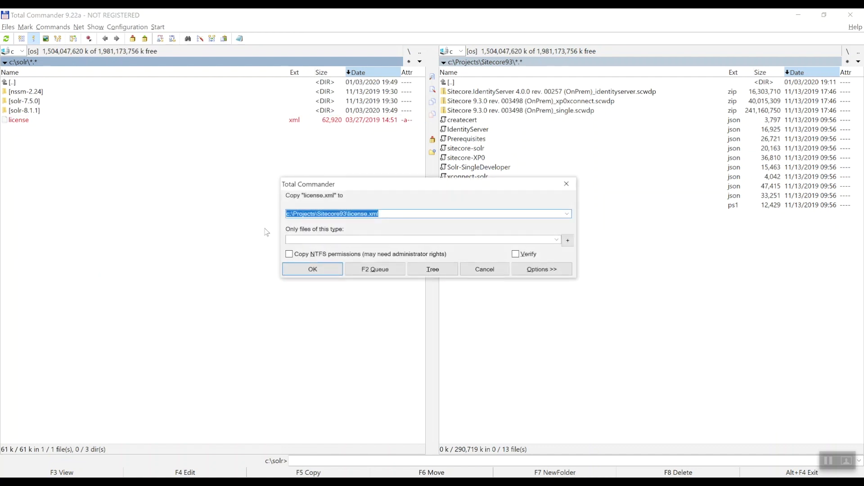
pyautogui.click(313, 269)
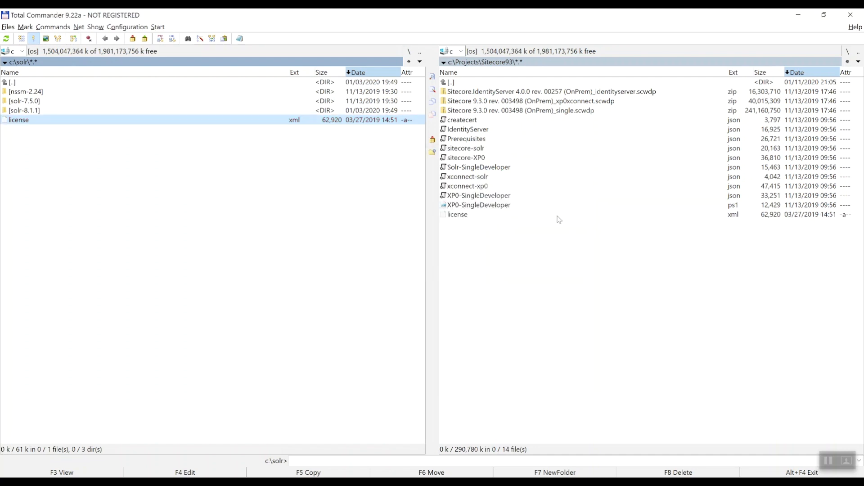
pyautogui.click(457, 214)
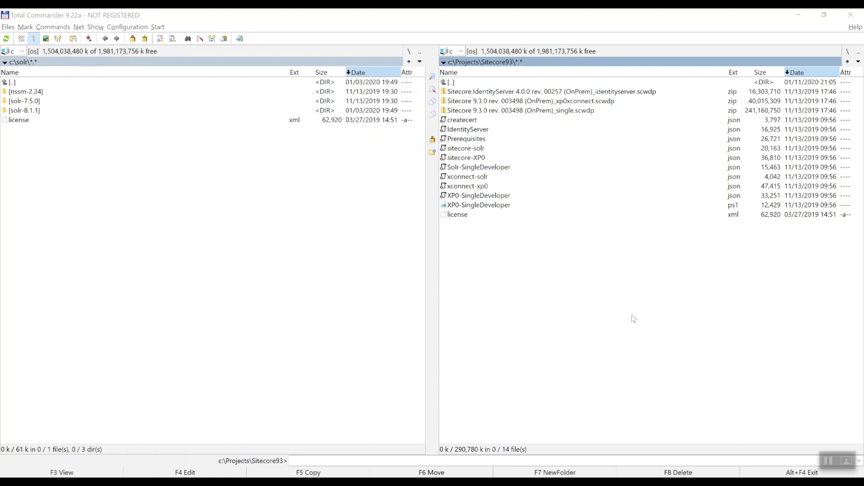
pyautogui.moveTo(688, 307)
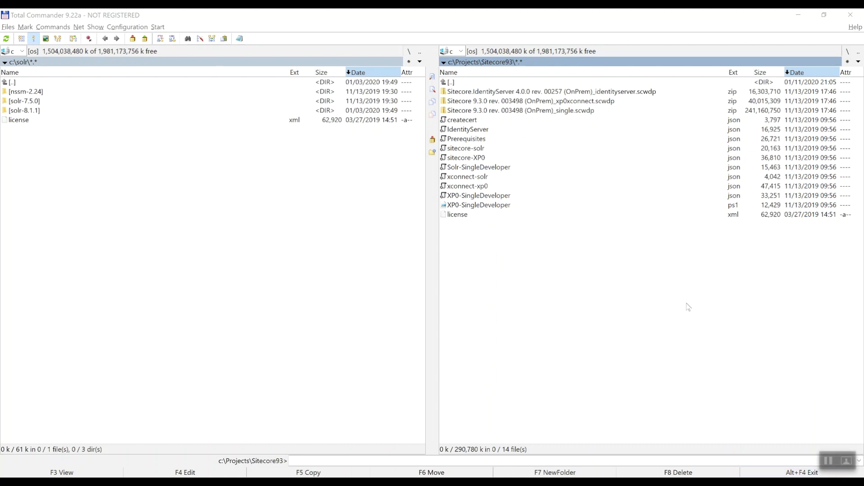
pyautogui.moveTo(673, 304)
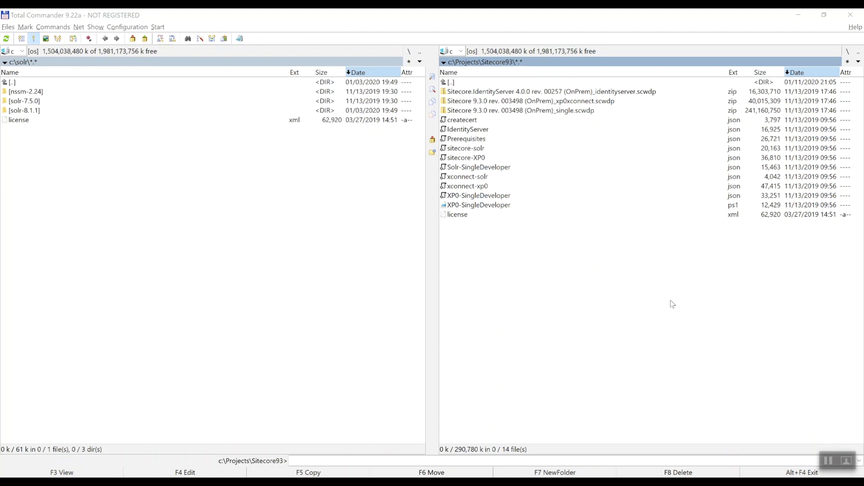
pyautogui.moveTo(762, 350)
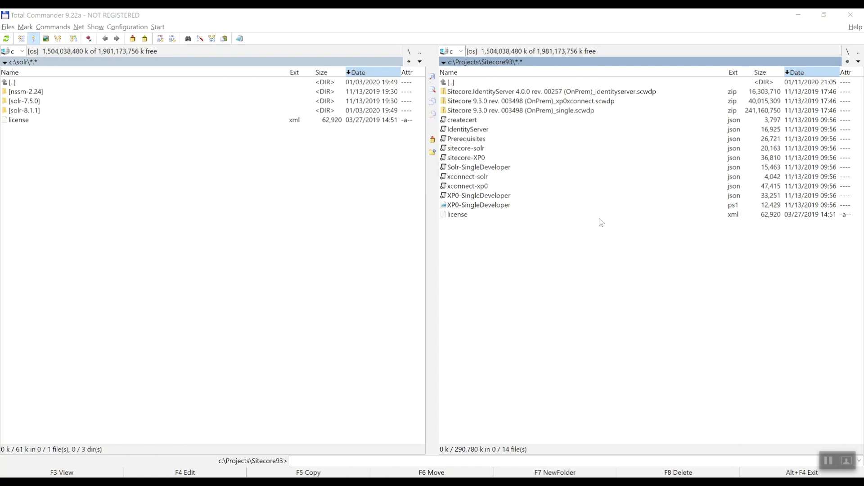
# Open XP0-SingleDeveloper.ps1 in Visual Studio Code with the Open with Code command
pyautogui.click(478, 205)
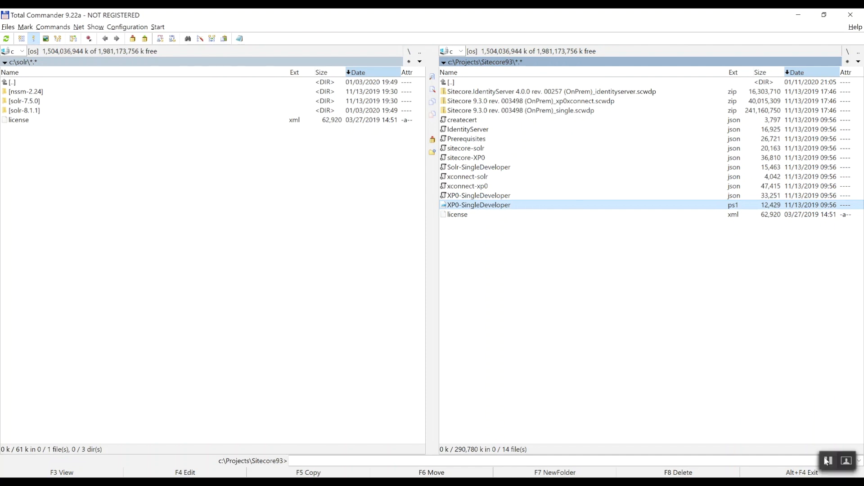
pyautogui.rightClick(479, 205)
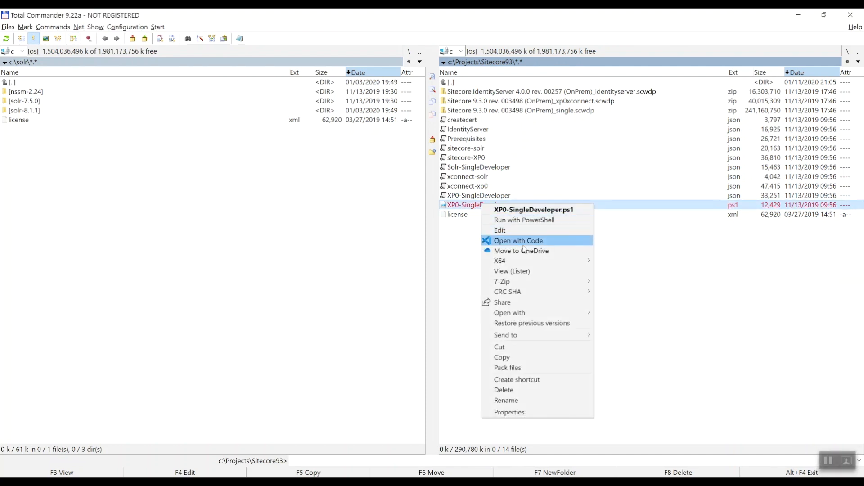
pyautogui.click(519, 241)
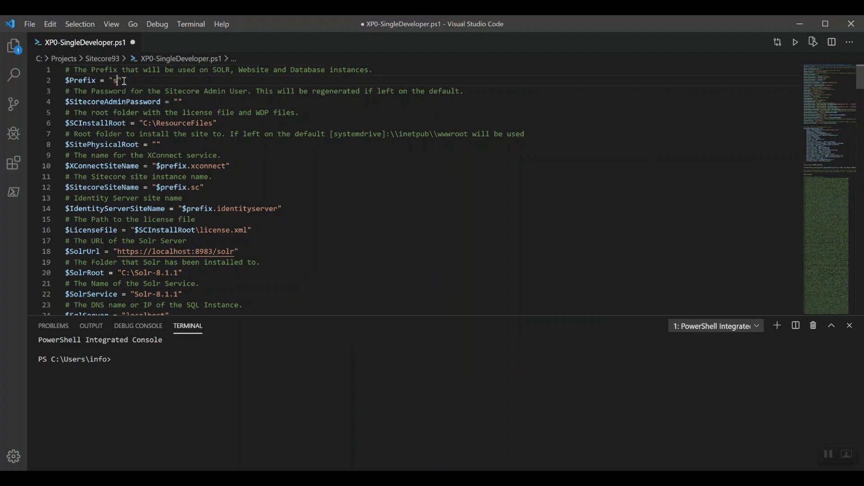
# Enter sitecore93 as the $Prefix value in XP0-SingleDeveloper.ps1
pyautogui.write('sitecore')
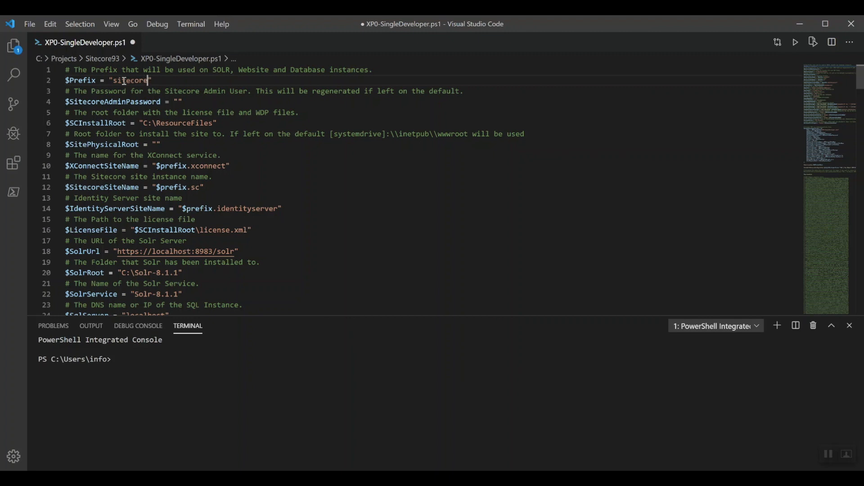
pyautogui.write('93')
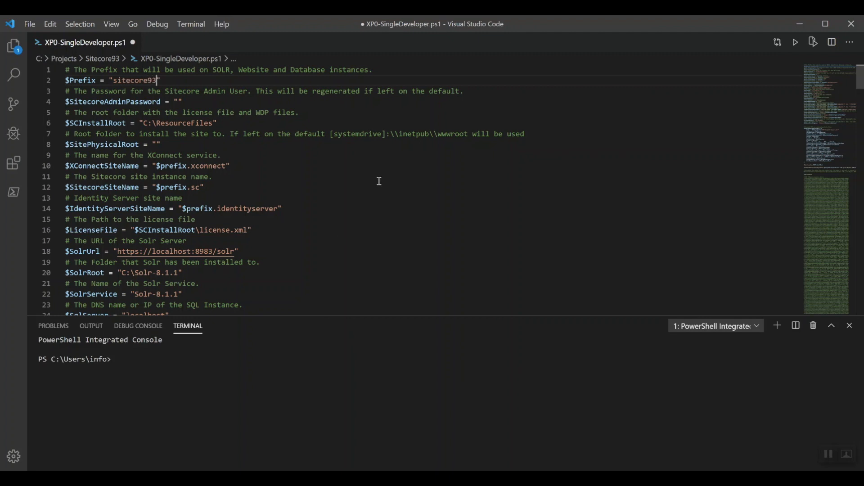
pyautogui.moveTo(132, 106)
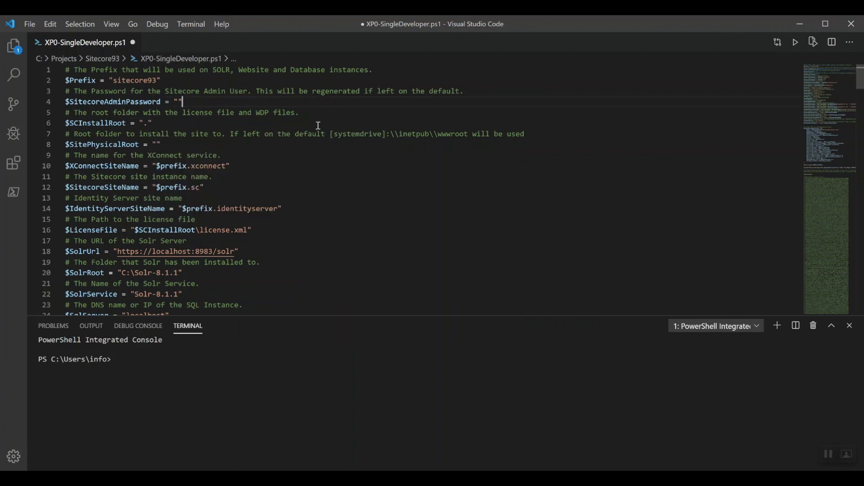
pyautogui.moveTo(272, 129)
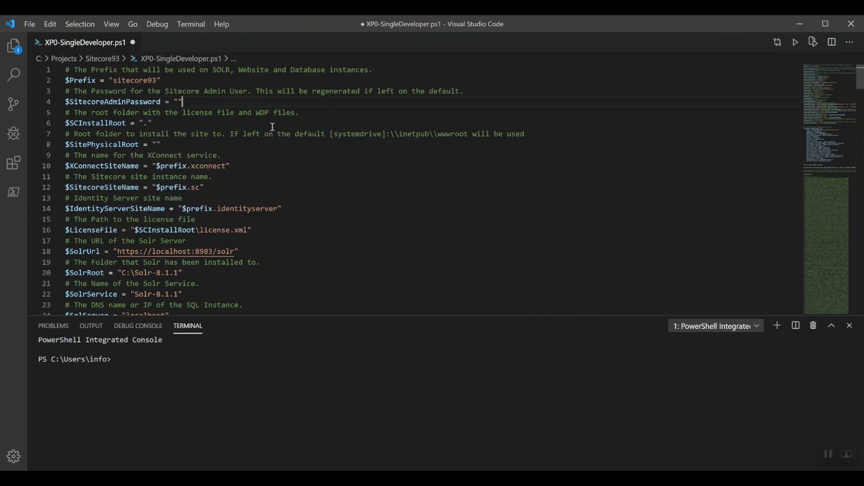
pyautogui.moveTo(233, 161)
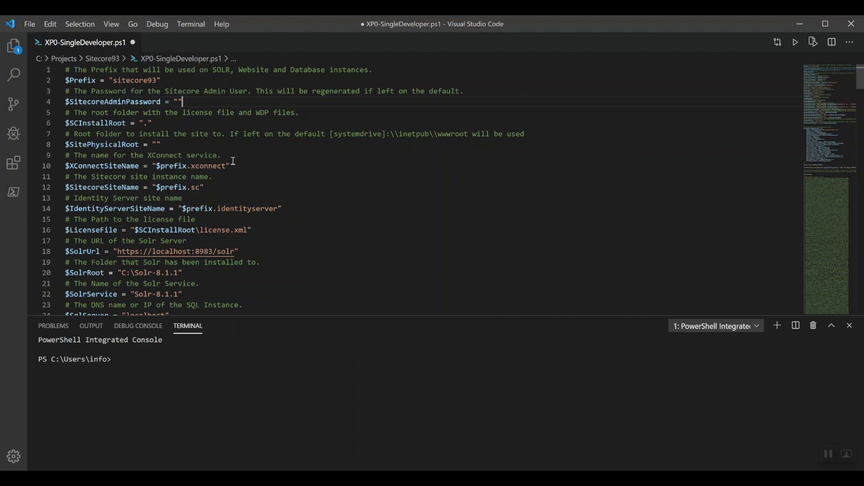
# Set the script's SQL admin user to sitecore_installer
pyautogui.scroll(-3)
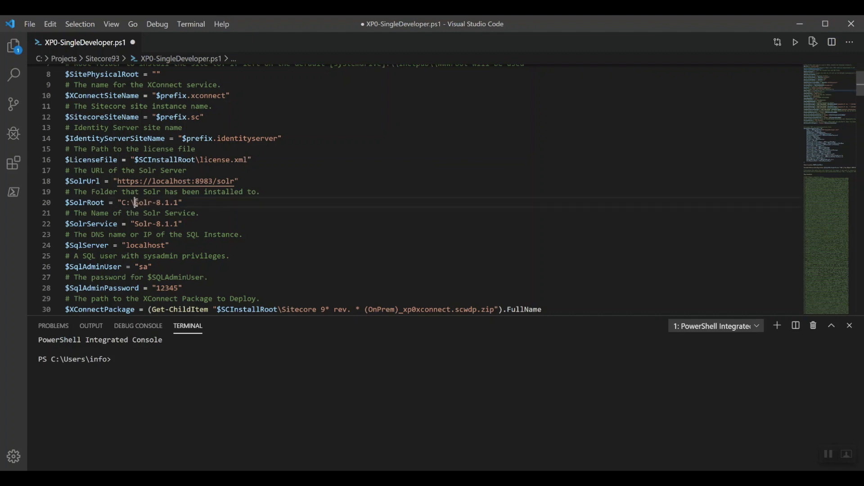
pyautogui.moveTo(296, 164)
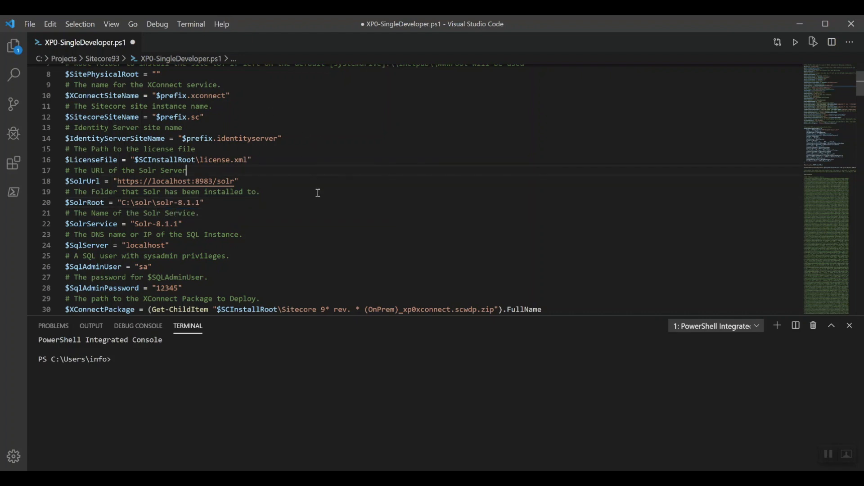
pyautogui.scroll(-3)
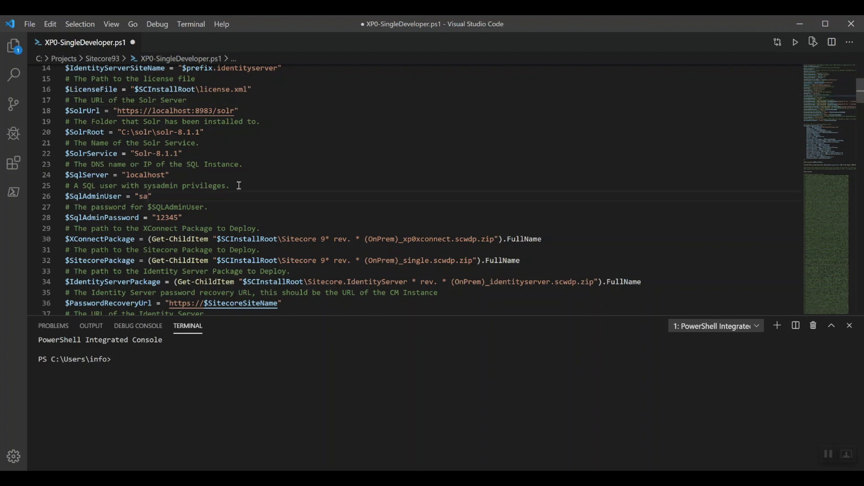
pyautogui.write('sitecore')
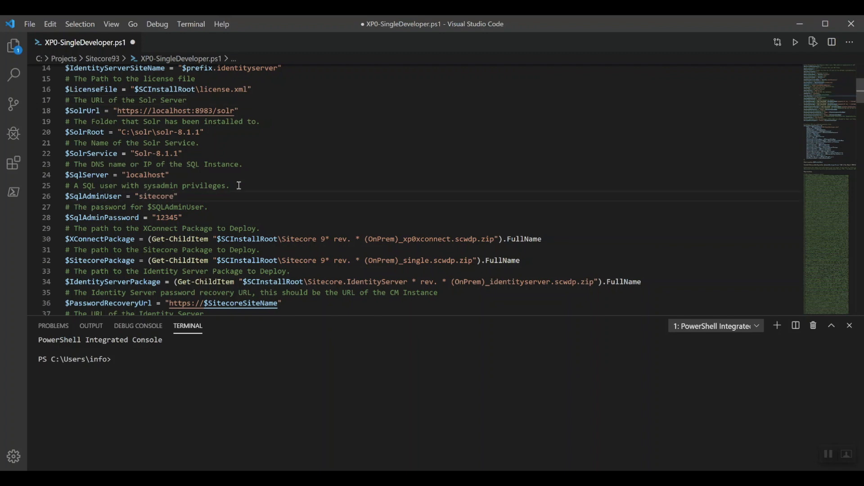
pyautogui.write('_installer')
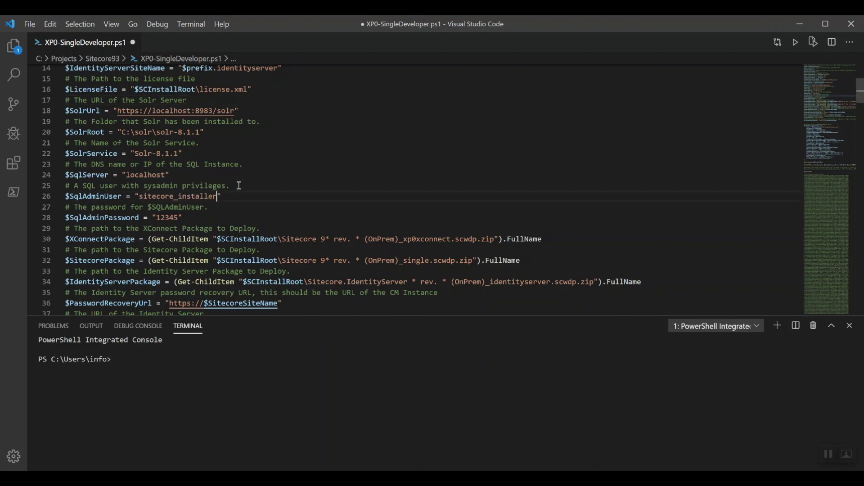
pyautogui.doubleClick(168, 217)
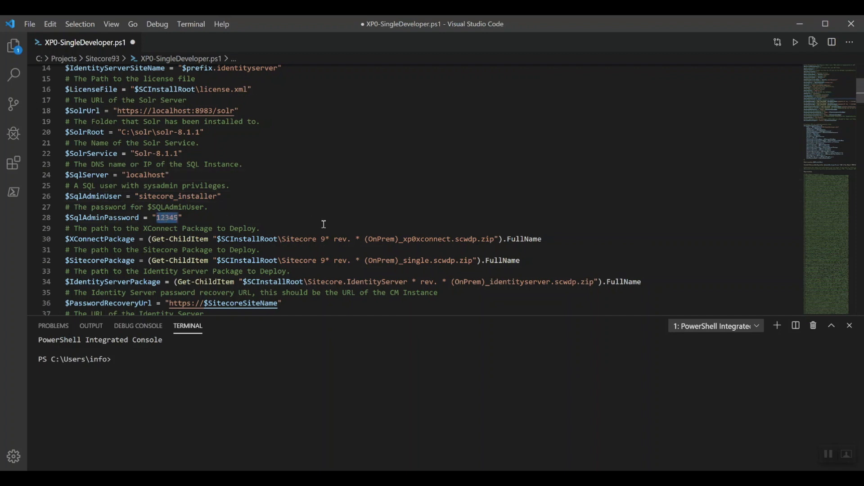
pyautogui.moveTo(316, 200)
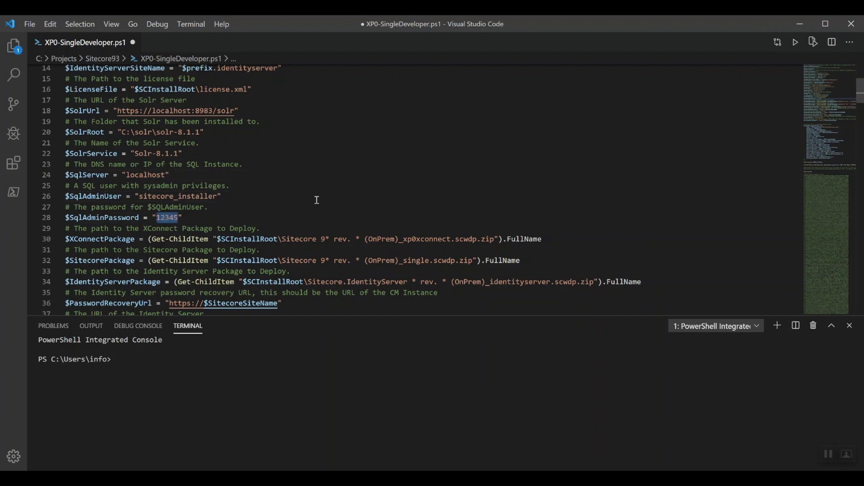
pyautogui.write('b')
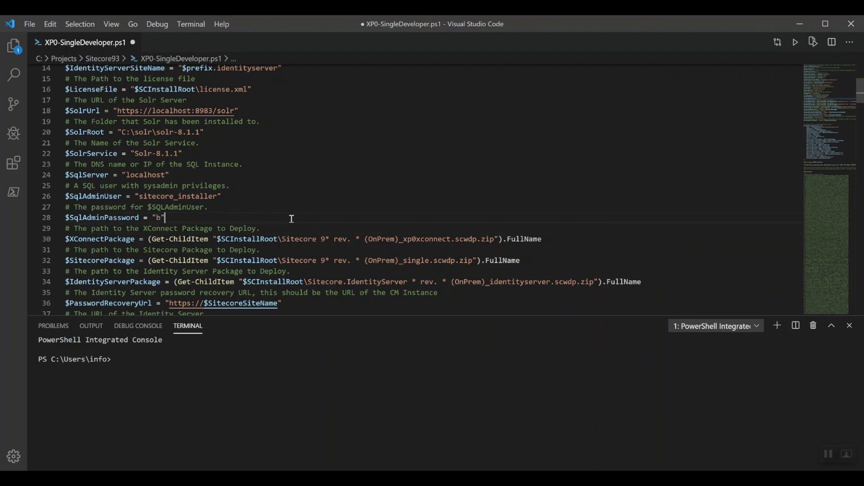
pyautogui.press('Ctrl+s')
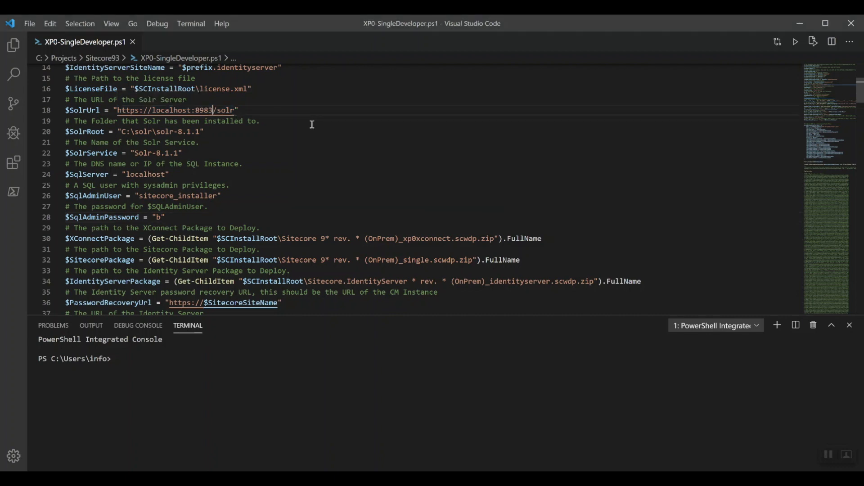
pyautogui.moveTo(390, 144)
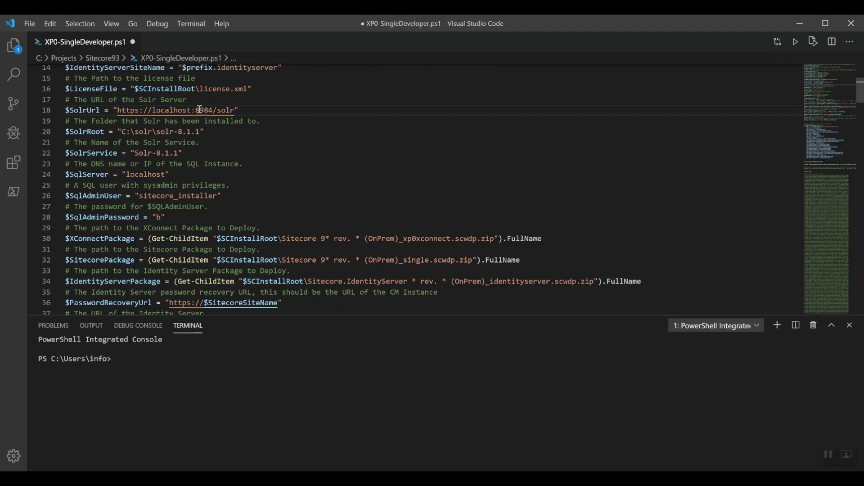
pyautogui.moveTo(197, 110)
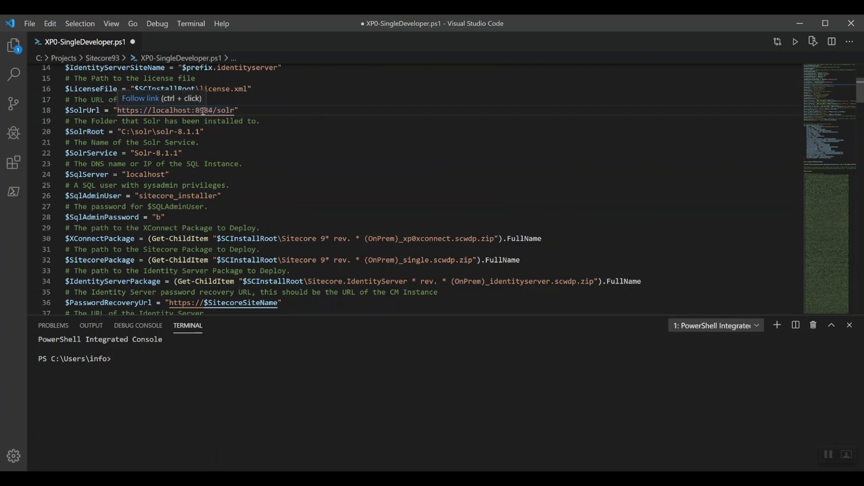
pyautogui.moveTo(230, 112)
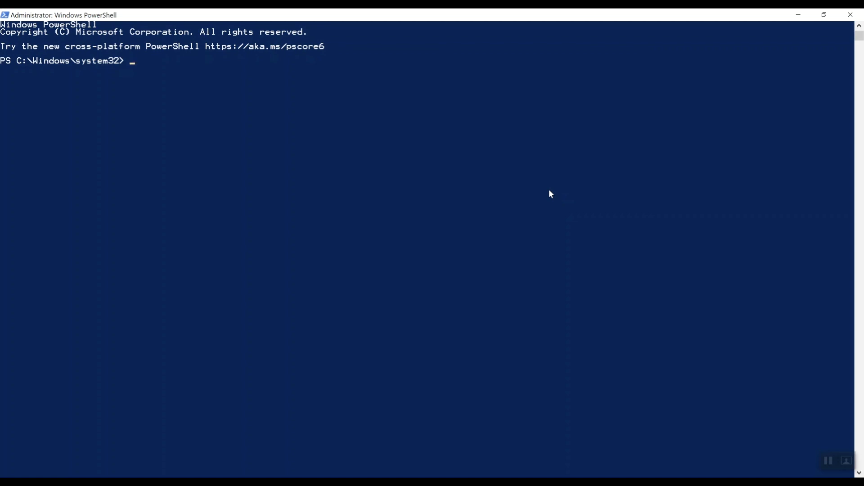
# Go to C:\Projects\Sitecore93, list its files, and tab-complete .\XP0-SingleDeveloper.ps1
pyautogui.write('cd ../.')
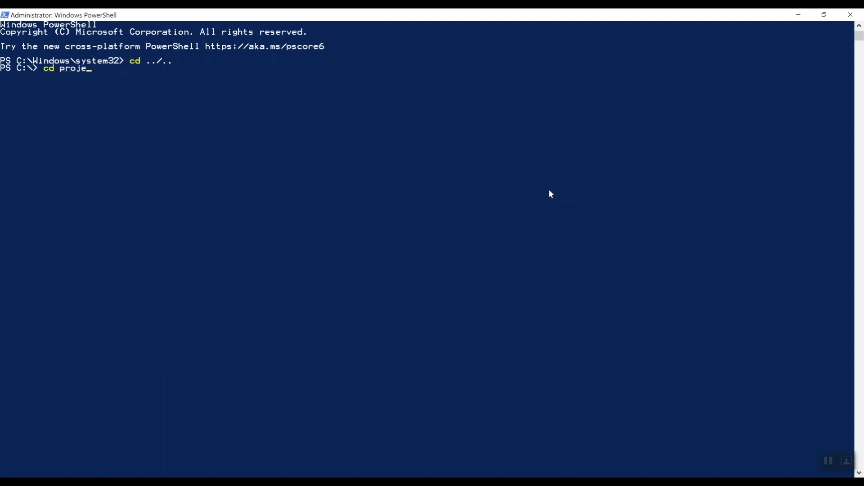
pyautogui.write('.\\Projects\\sitecore')
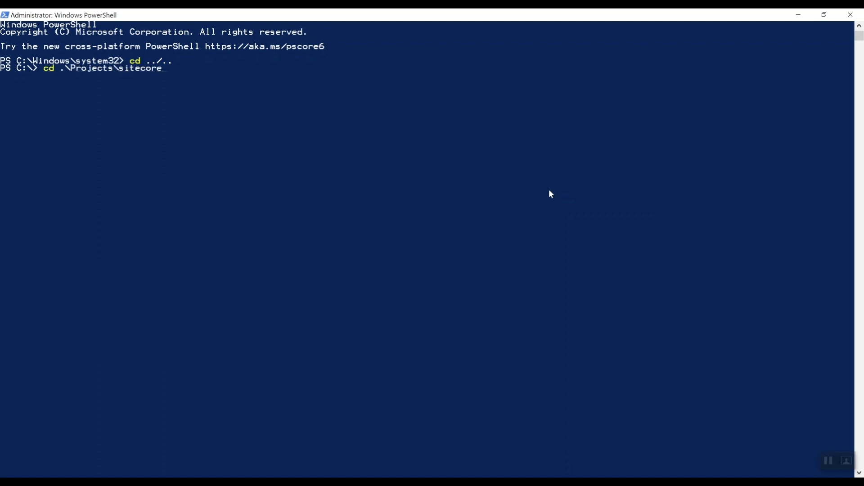
pyautogui.press('Enter')
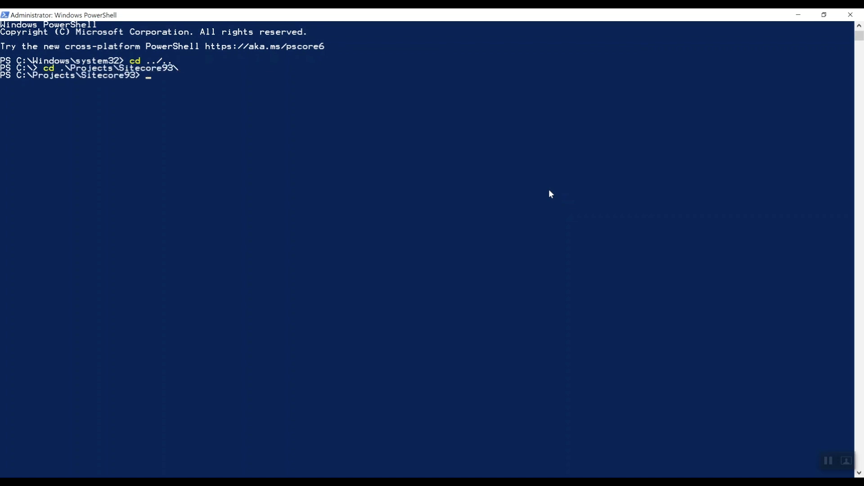
pyautogui.write('dir')
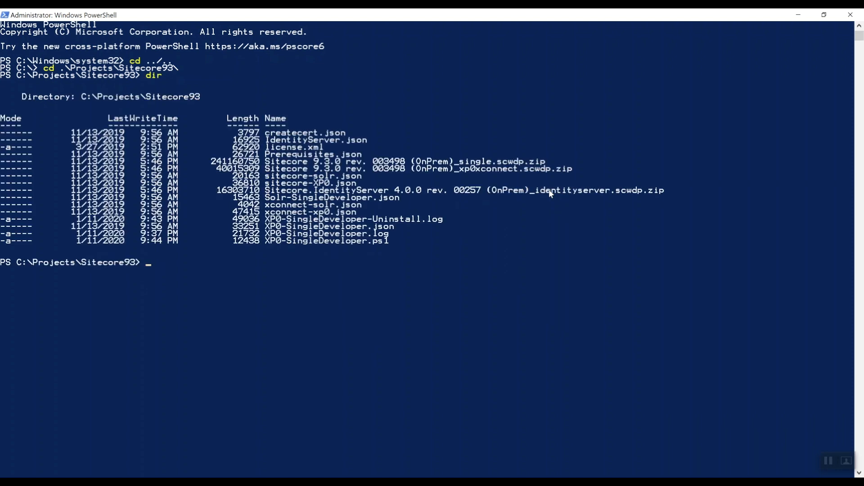
pyautogui.moveTo(351, 233)
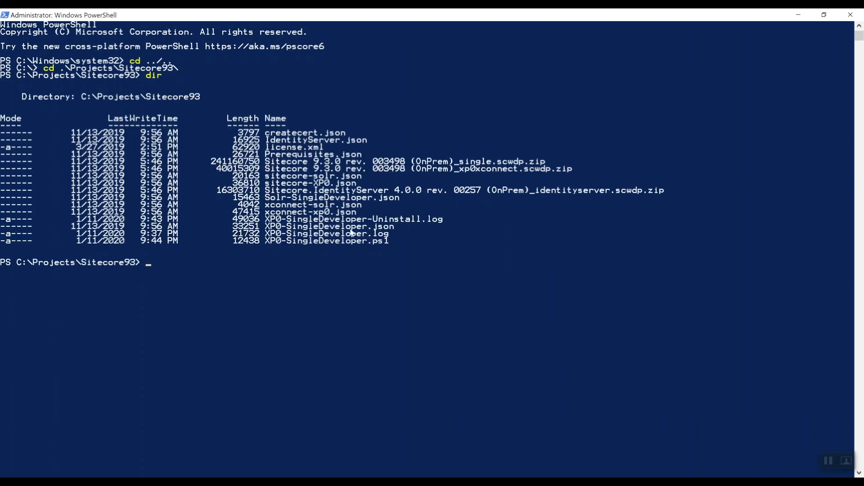
pyautogui.moveTo(358, 246)
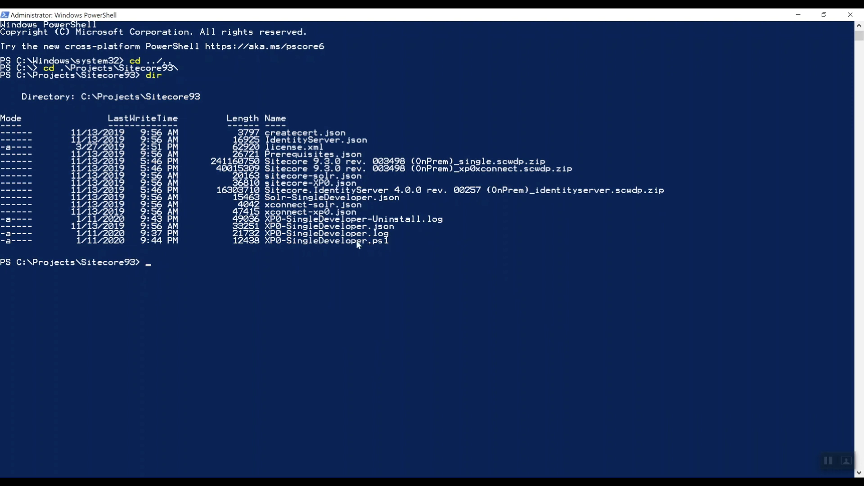
pyautogui.moveTo(347, 243)
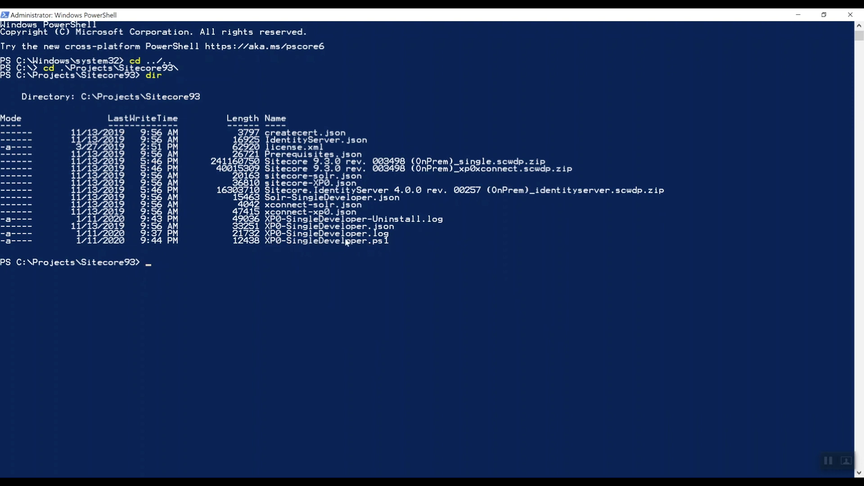
pyautogui.write('xp')
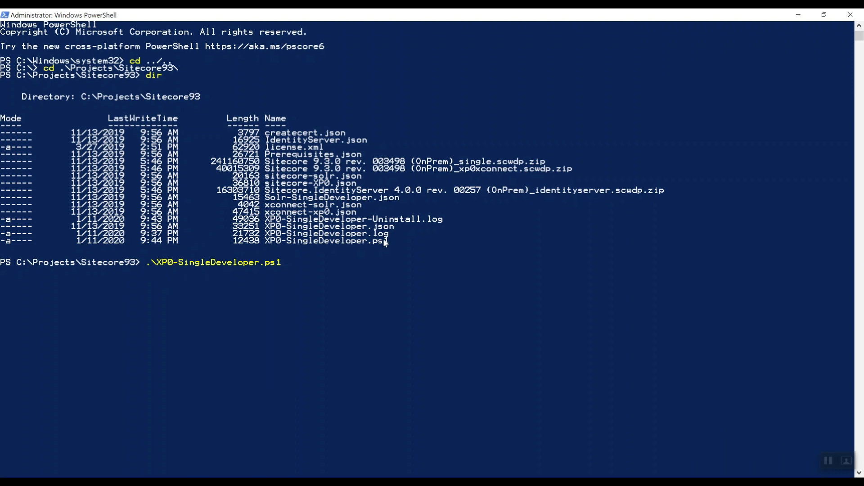
# Run .\XP0-SingleDeveloper.ps1 and follow the installation task output
pyautogui.press('Enter')
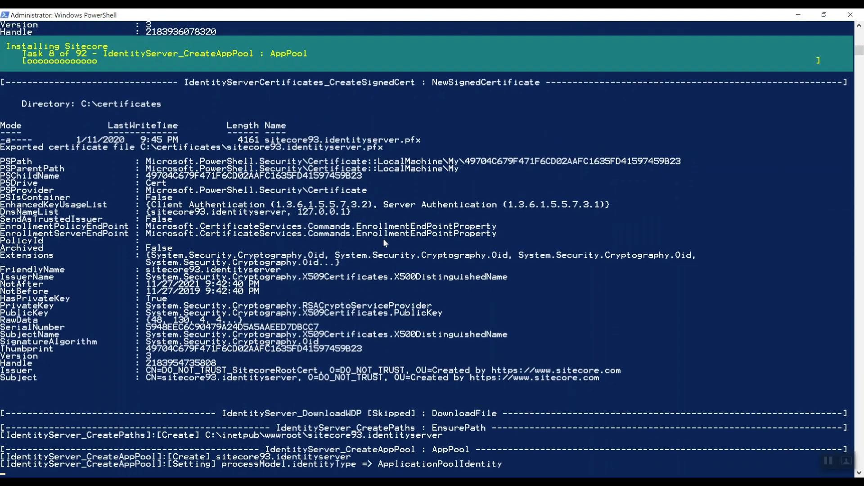
pyautogui.scroll(-3)
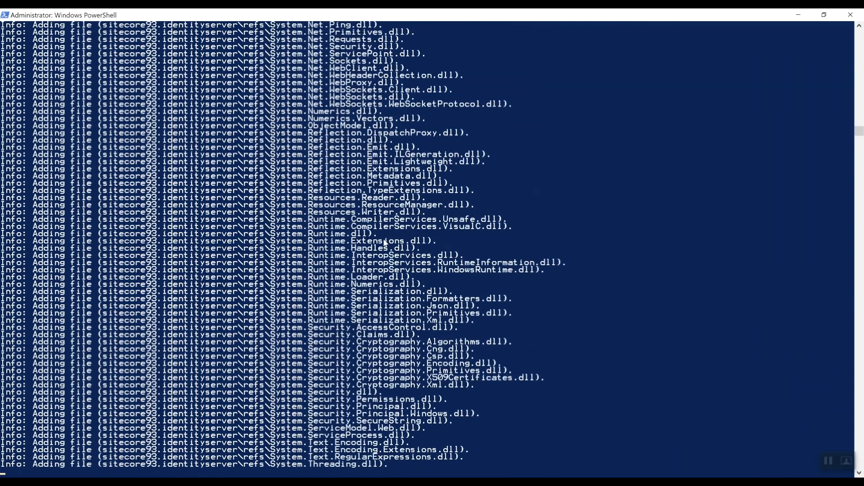
pyautogui.scroll(-3)
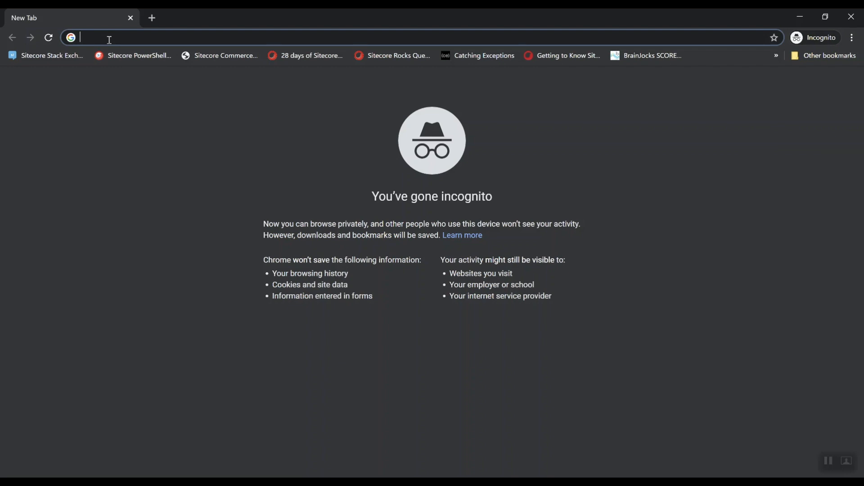
pyautogui.write('https://sitecore93.sc')
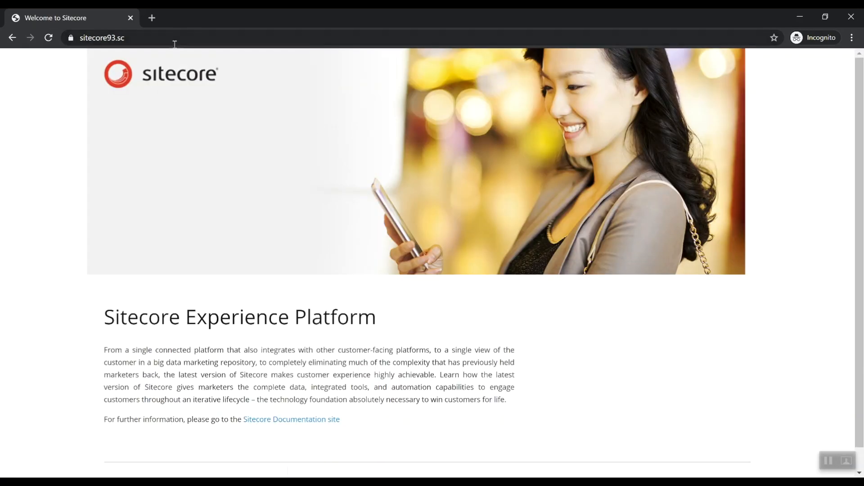
pyautogui.moveTo(192, 42)
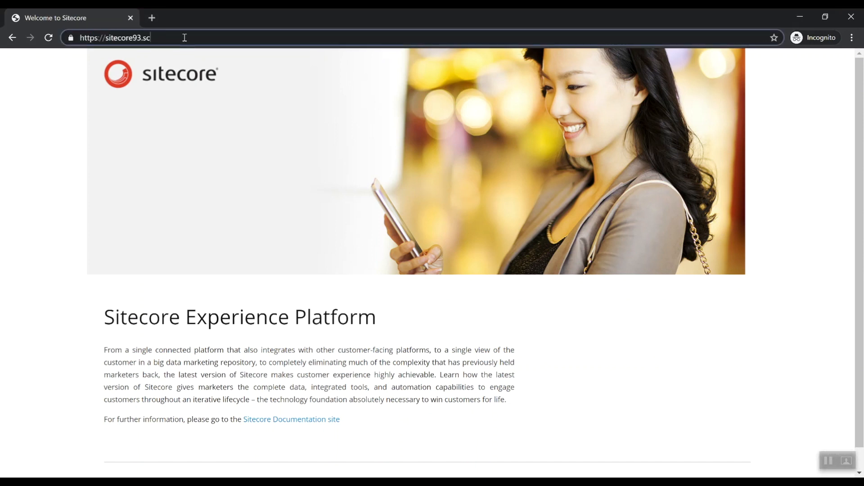
pyautogui.write('/sitecore')
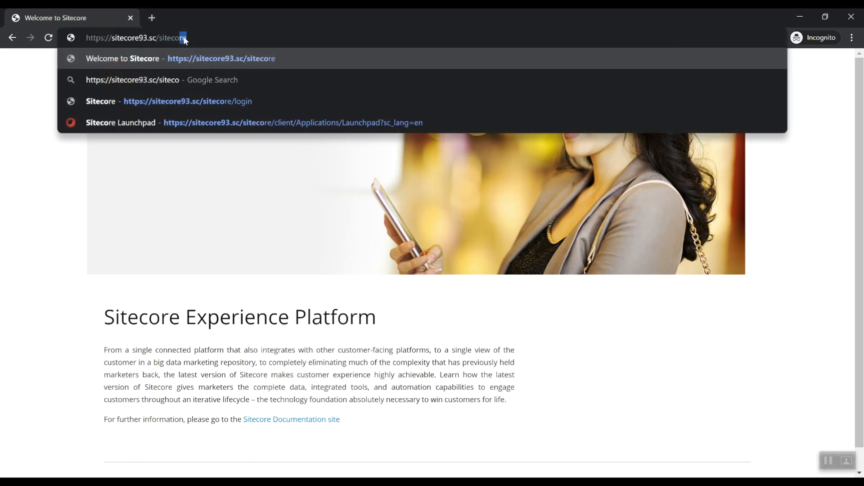
pyautogui.press('Enter')
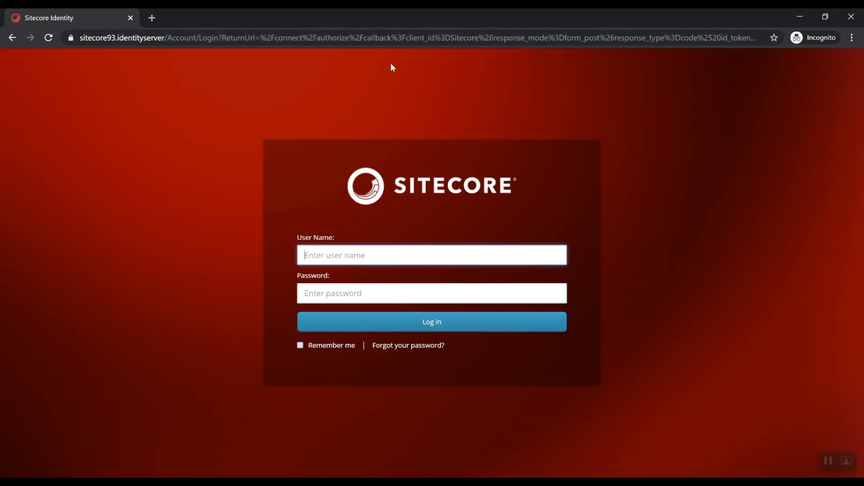
pyautogui.moveTo(498, 101)
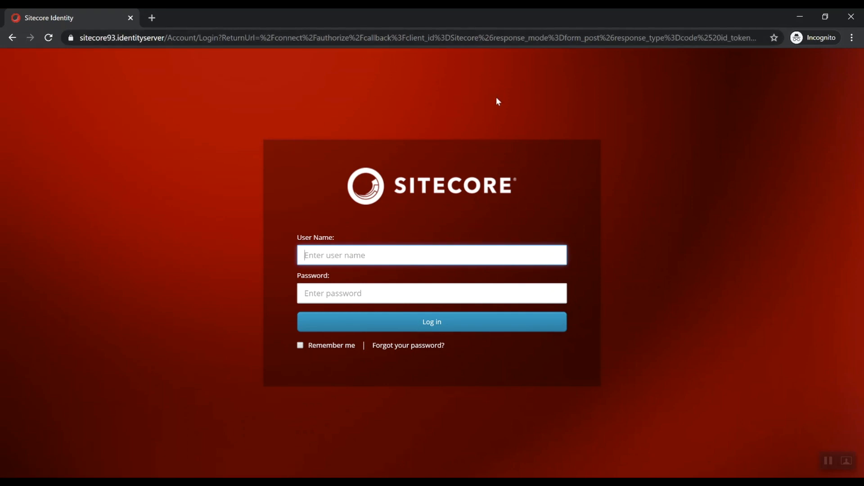
# Log in on the Sitecore Identity form as user admin
pyautogui.write('admin')
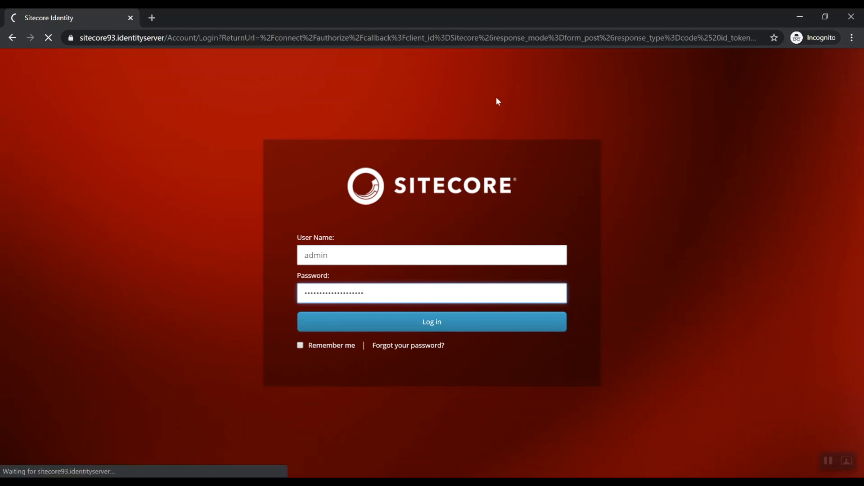
pyautogui.click(432, 322)
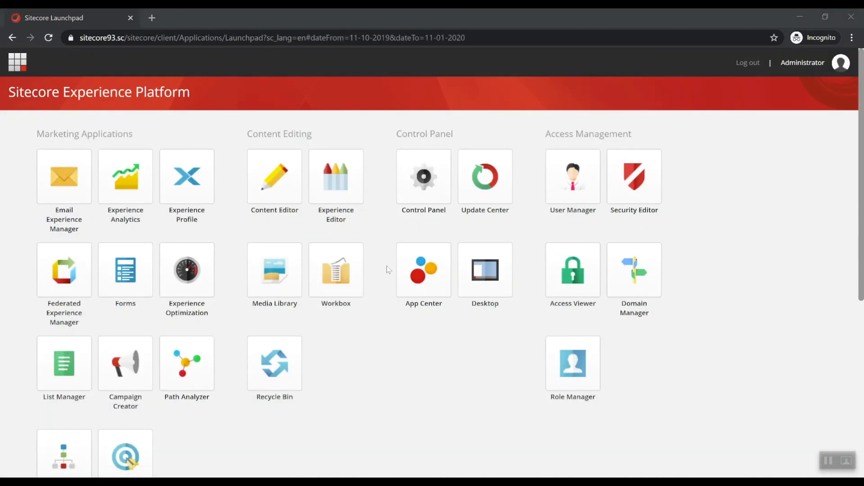